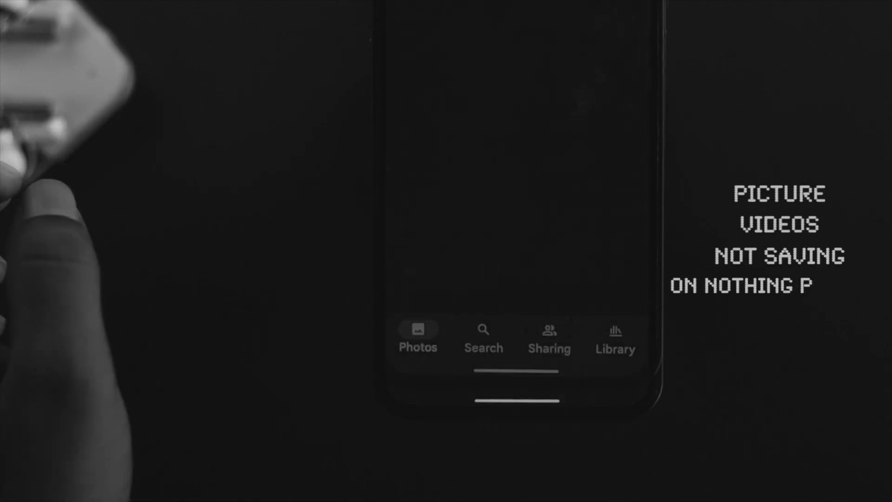
# Step: Check the Sharing tab in Google Photos, then download the unsplash image from Chrome
pyautogui.click(549, 338)
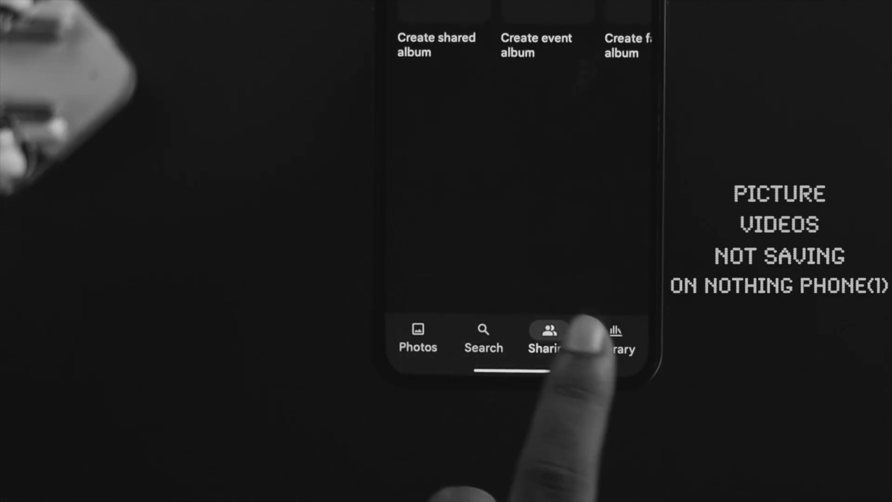
pyautogui.click(615, 338)
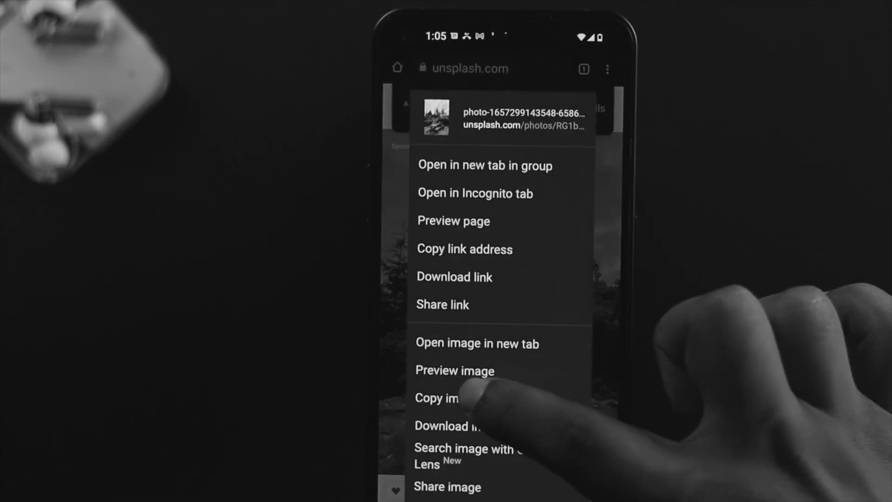
pyautogui.click(451, 426)
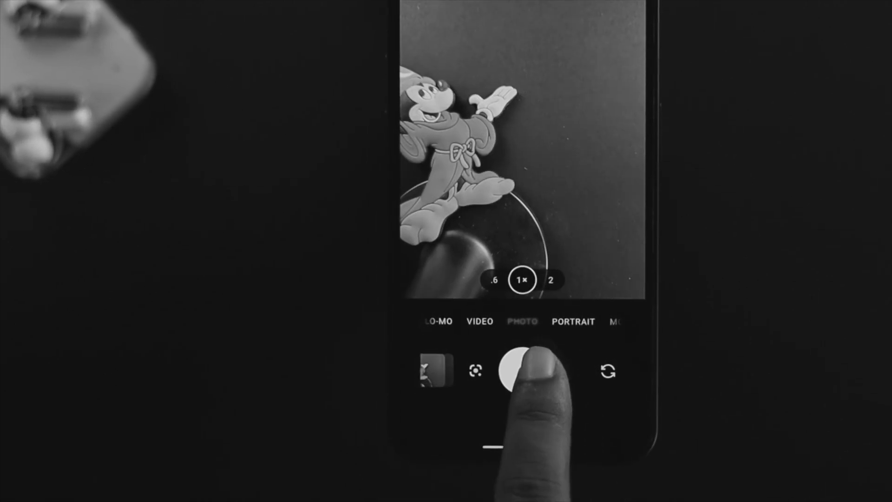
# Step: Capture two photos of the Mickey Mouse figure with the shutter button
pyautogui.click(518, 378)
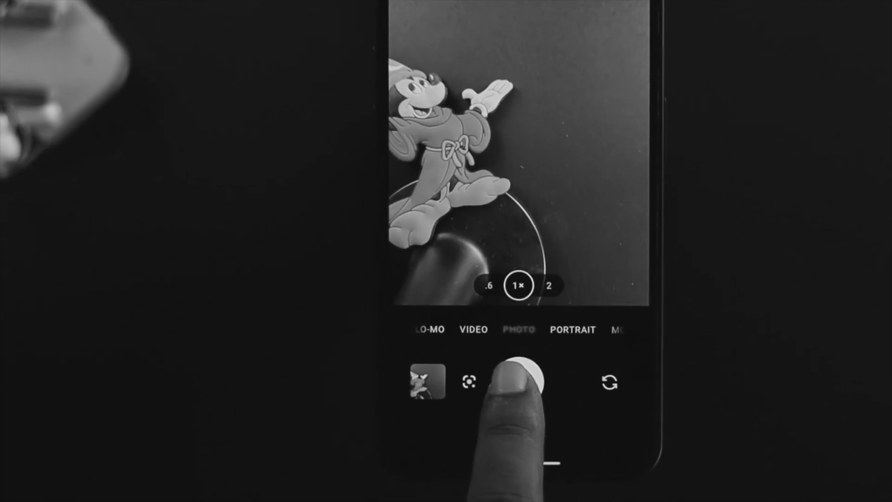
pyautogui.click(518, 380)
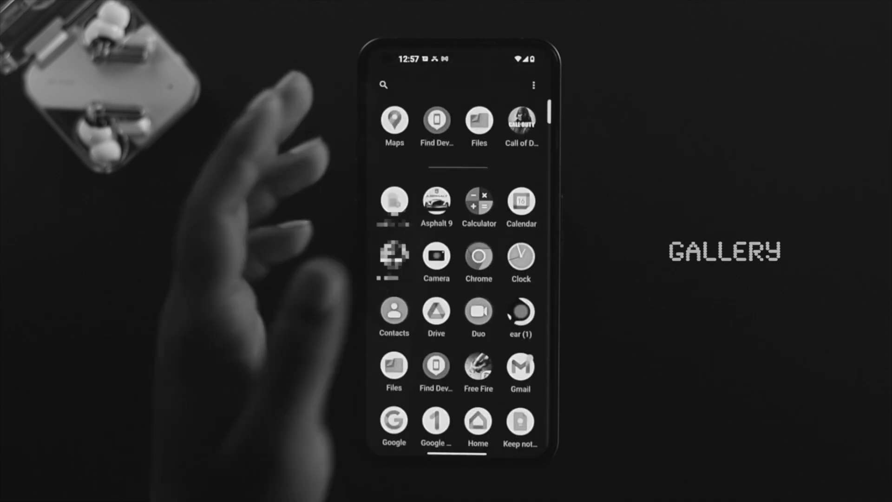
# Step: Go to Settings > Apps > See all 45 apps and search 'ph' for Photos
pyautogui.scroll(-3)
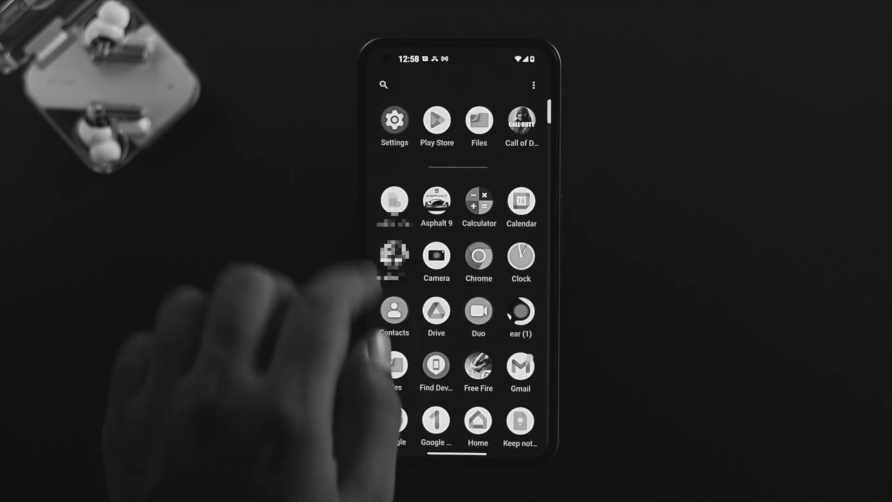
pyautogui.click(394, 120)
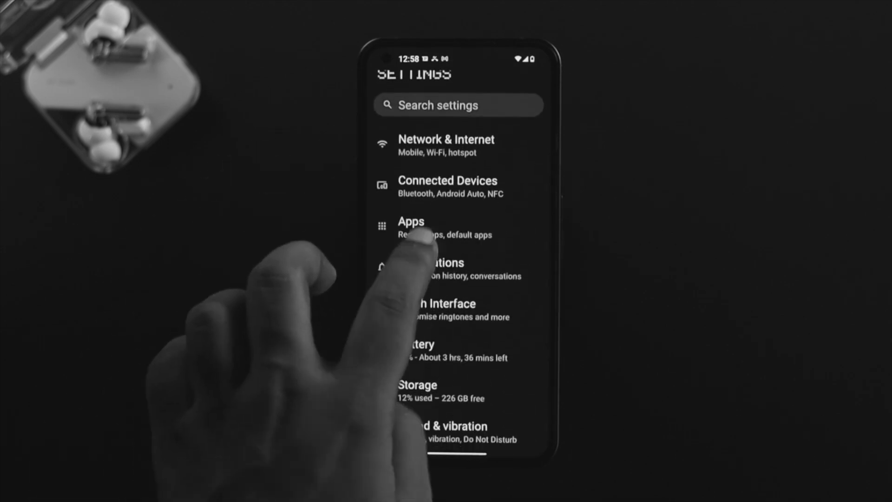
pyautogui.click(411, 227)
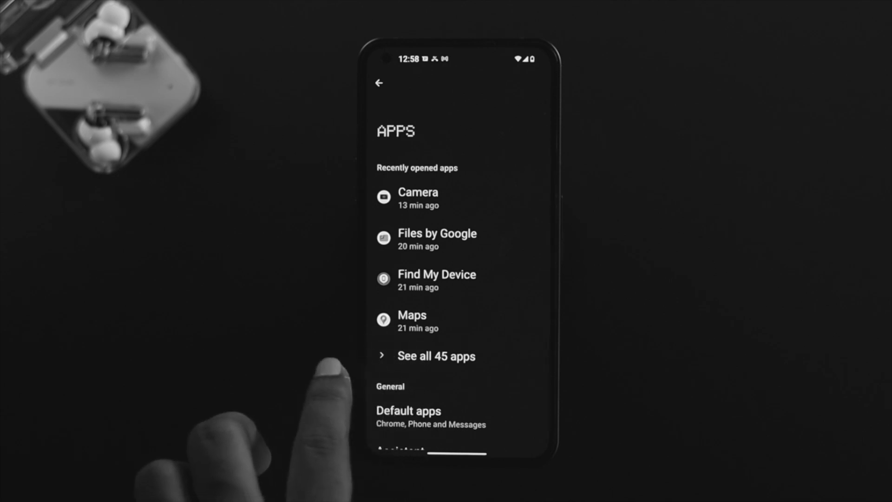
pyautogui.click(437, 356)
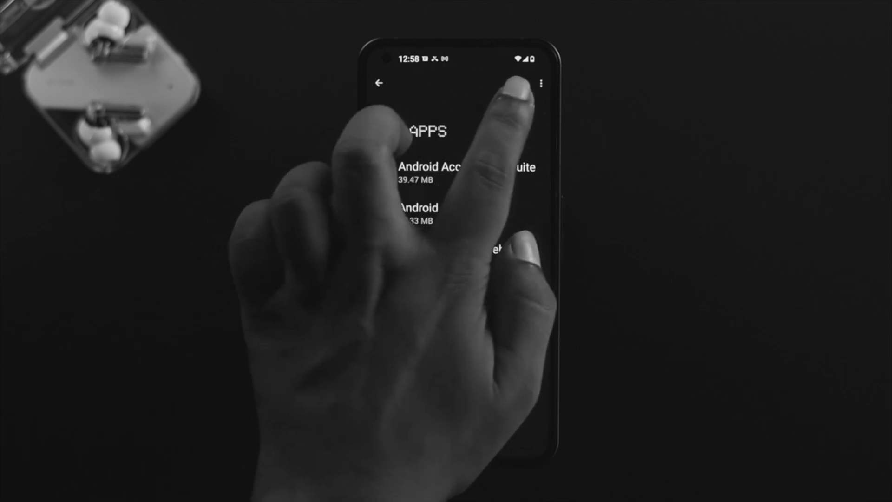
pyautogui.write('ph')
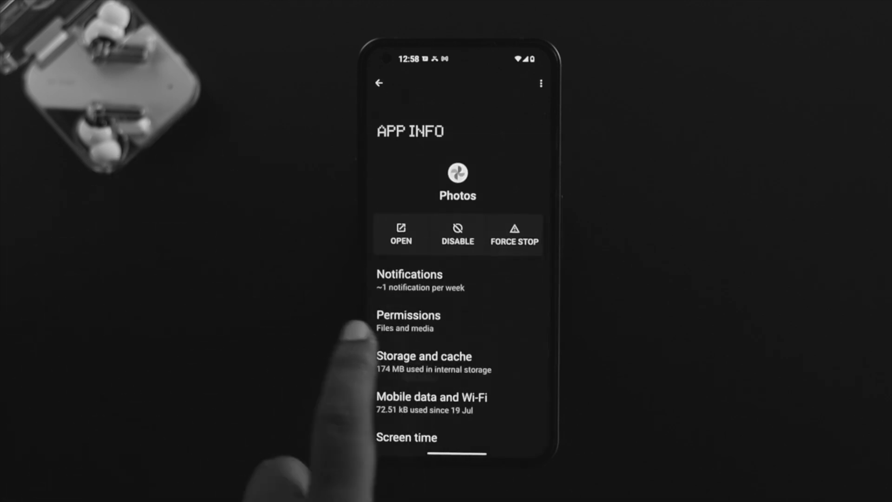
# Step: Clear the Photos app's data from its Storage and cache page
pyautogui.click(424, 356)
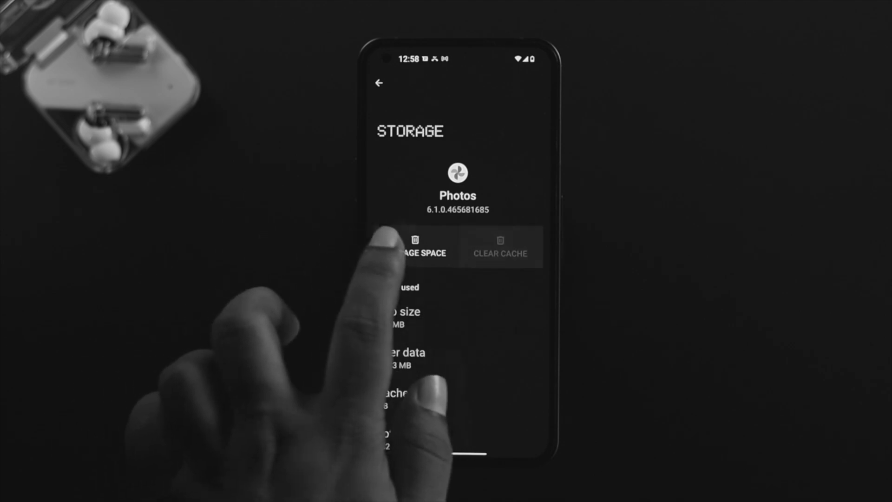
pyautogui.click(414, 247)
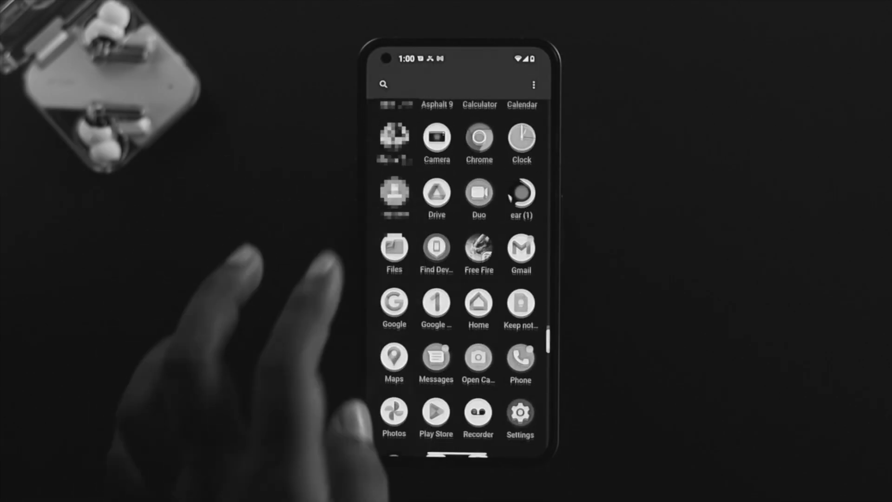
# Step: In Files' Clean tab, select the 15.02 MB large file and move it to the bin
pyautogui.scroll(-3)
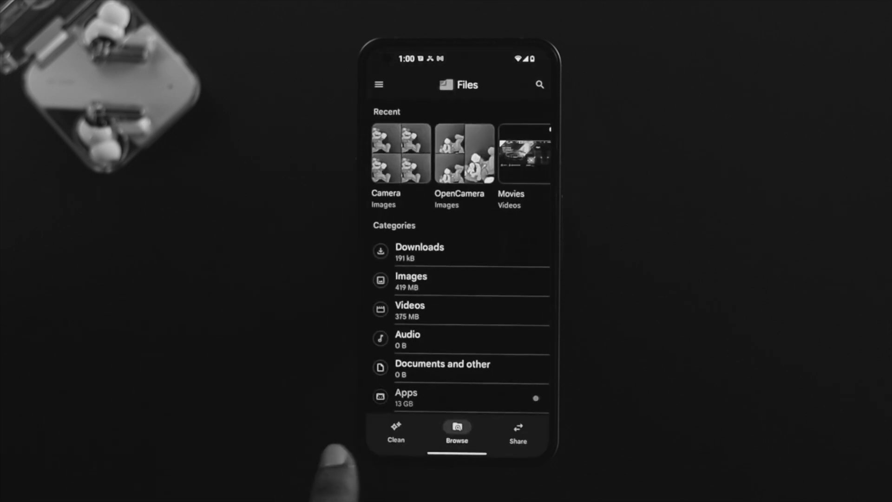
pyautogui.click(396, 433)
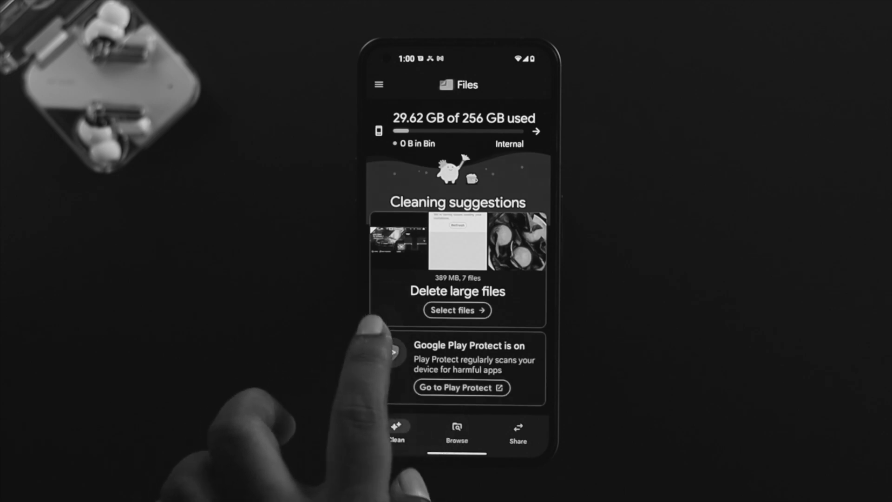
pyautogui.click(456, 311)
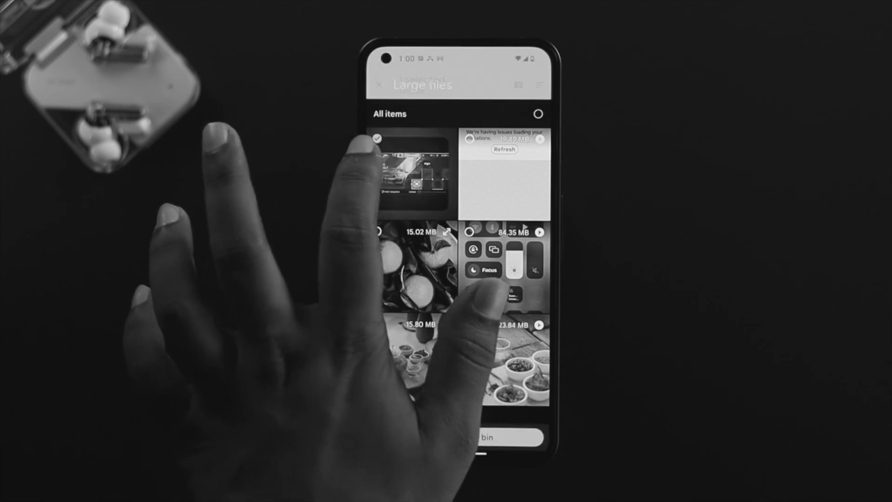
pyautogui.click(409, 265)
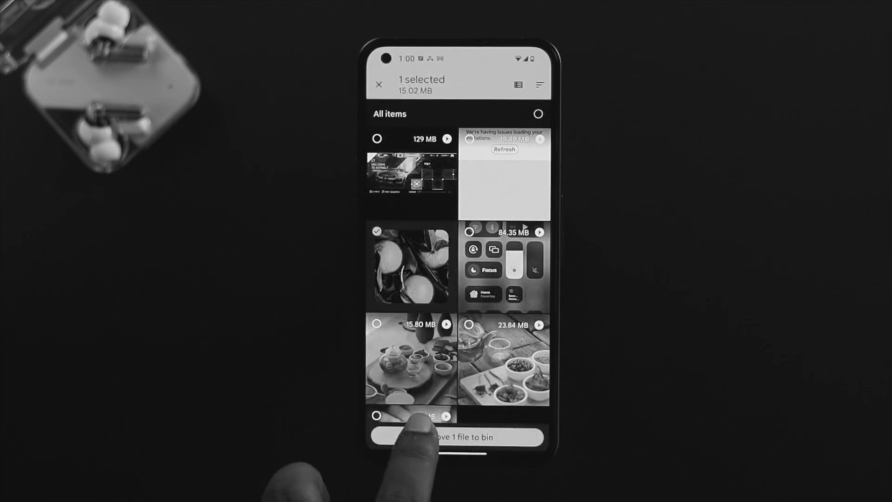
pyautogui.click(456, 437)
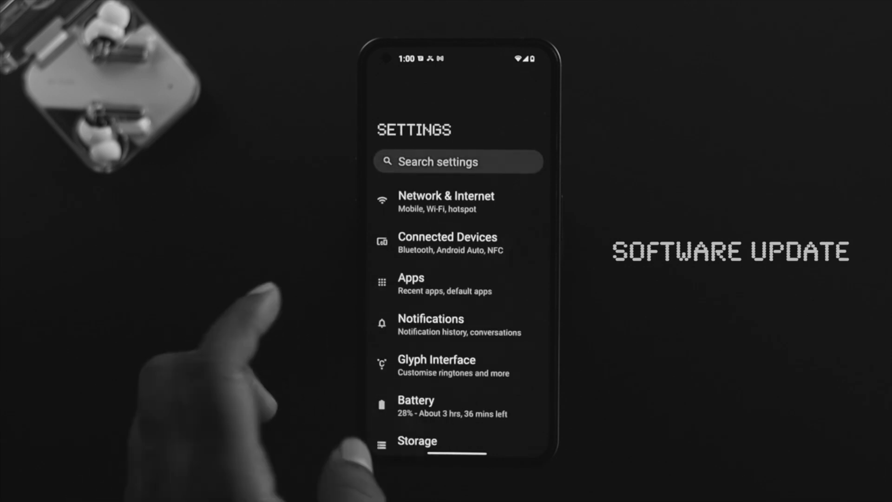
# Step: Go to System > System update to check for an available update
pyautogui.scroll(-3)
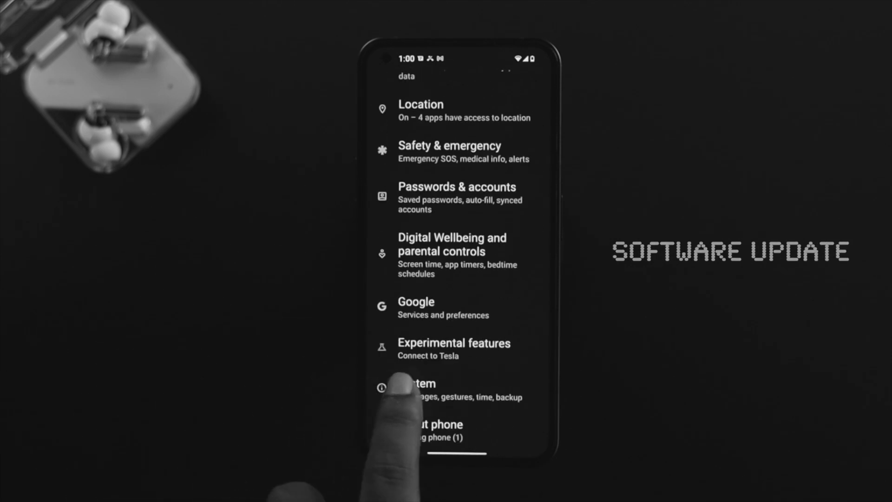
pyautogui.click(407, 390)
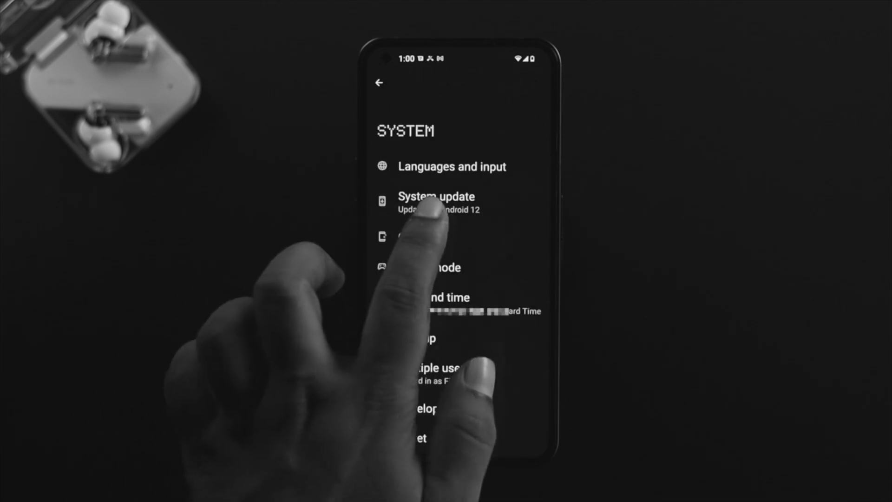
pyautogui.click(436, 196)
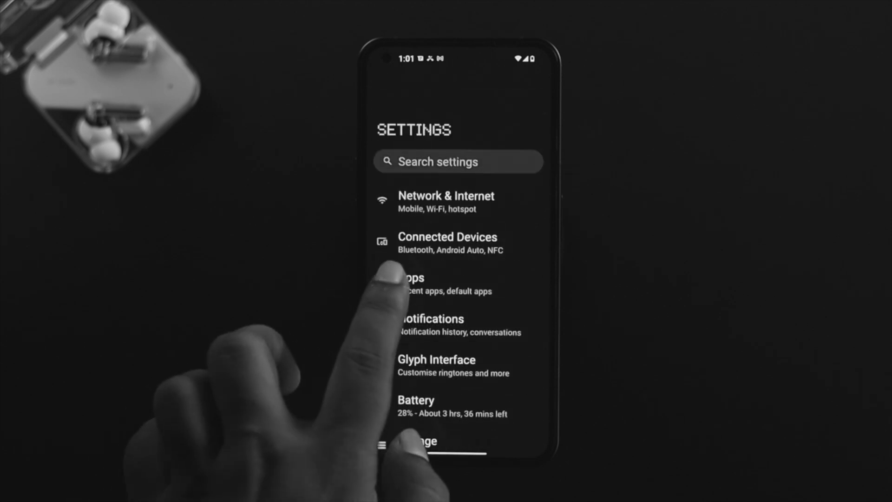
# Step: Find Chrome in the full apps list and clear its stored data
pyautogui.click(415, 284)
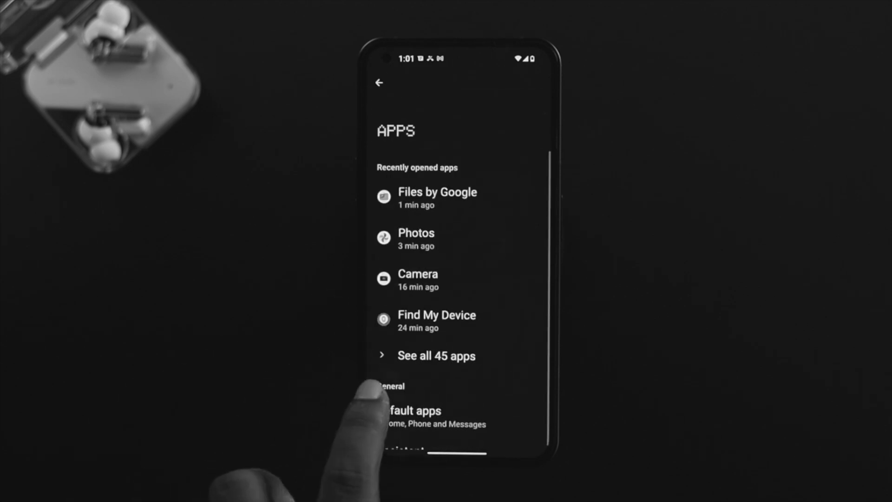
pyautogui.click(437, 355)
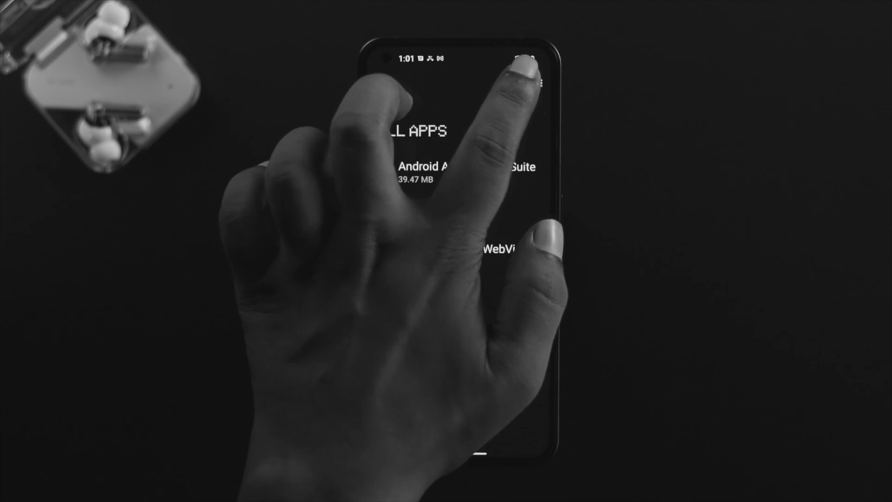
pyautogui.write('h')
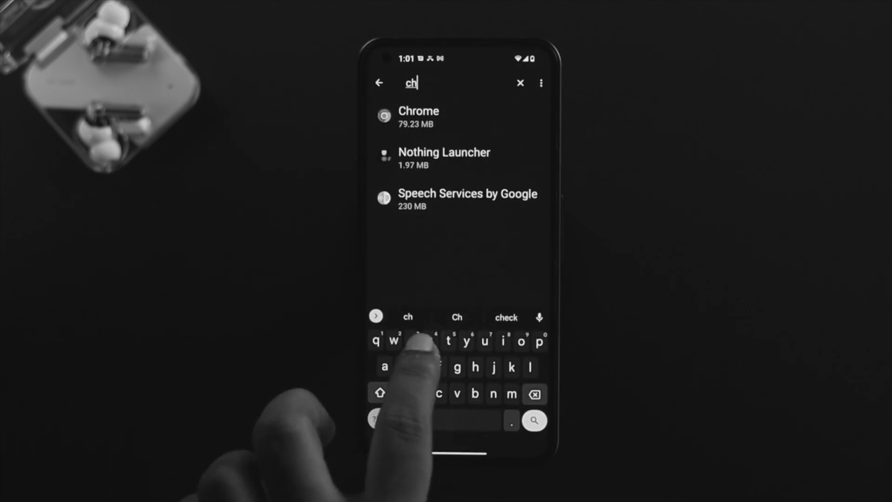
pyautogui.click(418, 117)
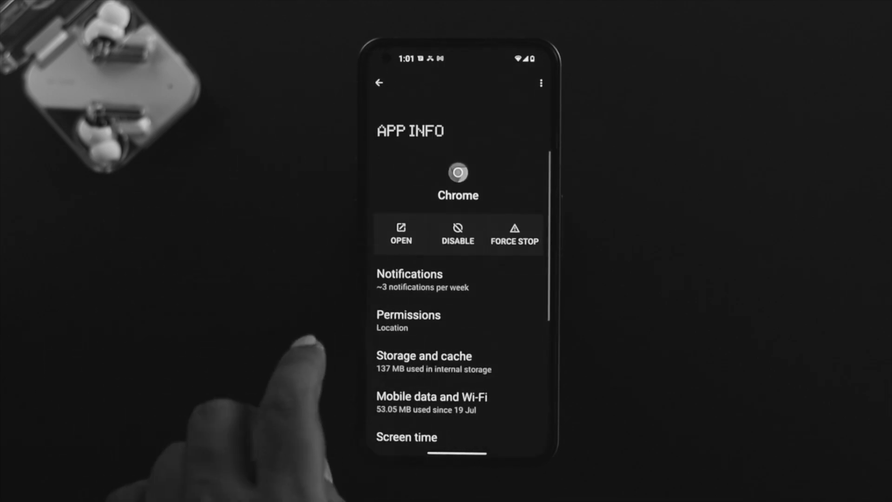
pyautogui.click(424, 361)
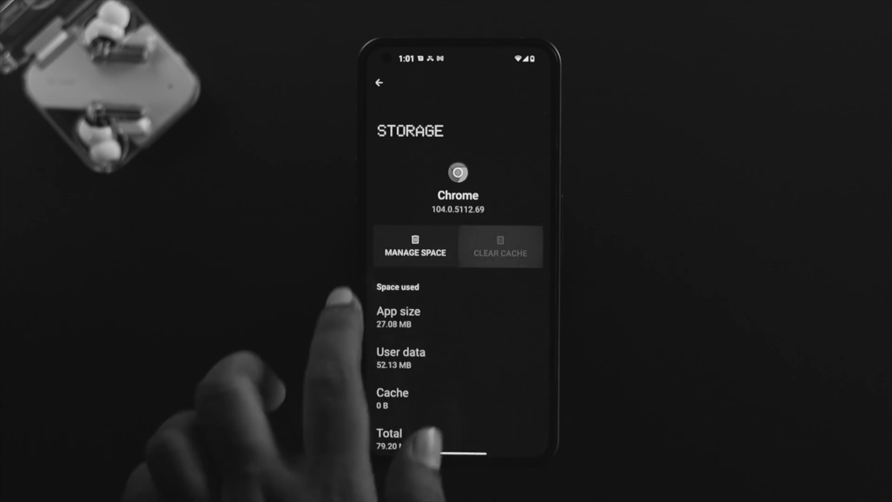
pyautogui.click(415, 247)
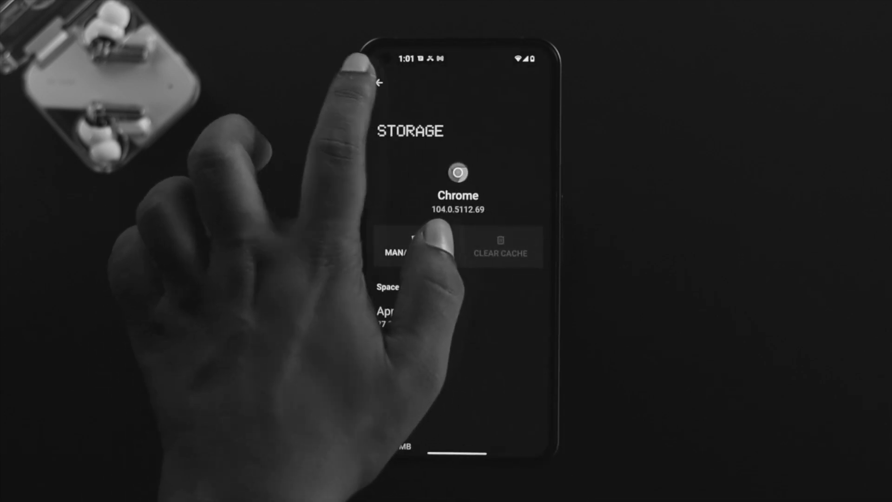
# Step: Search 'cAm', open Camera's app info and show its Storage and cache page
pyautogui.write('cAm')
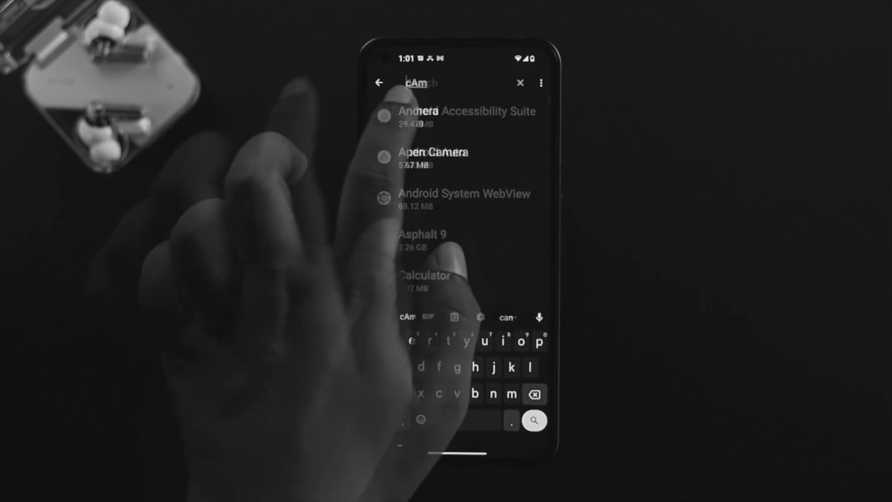
pyautogui.click(432, 158)
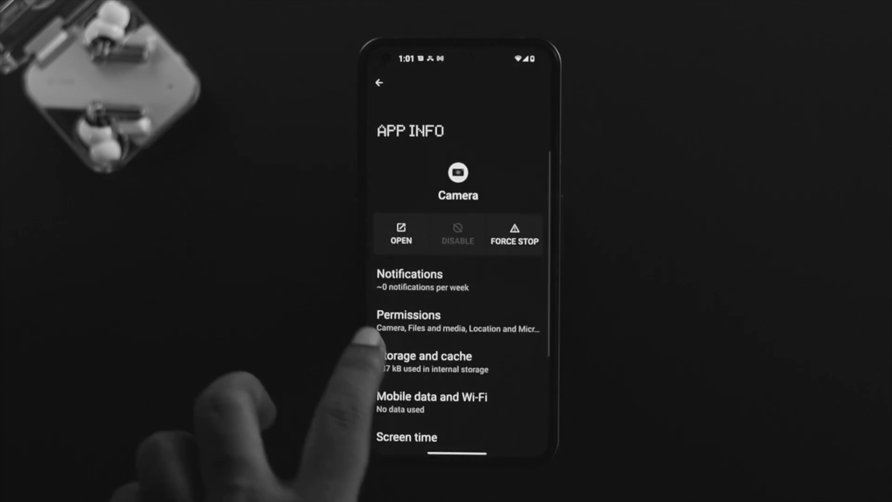
pyautogui.click(424, 362)
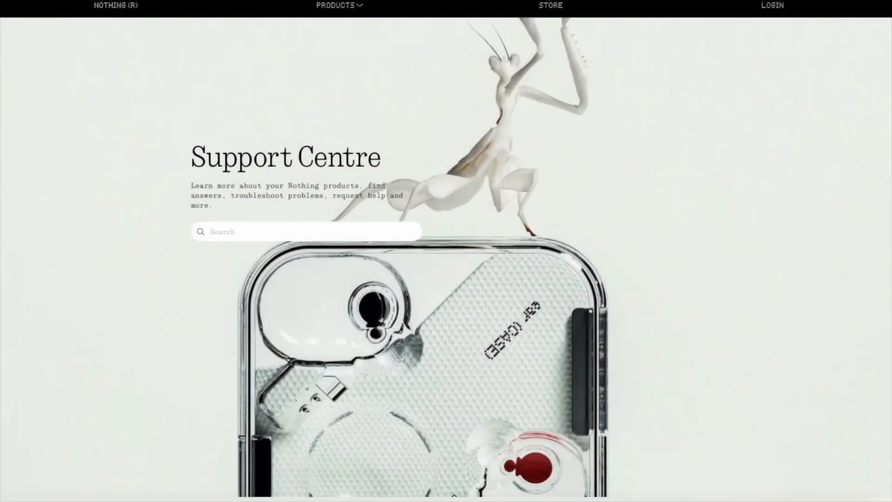
# Step: Scroll the Nothing Support Centre page down to the 'How can we help you?' section
pyautogui.scroll(-3)
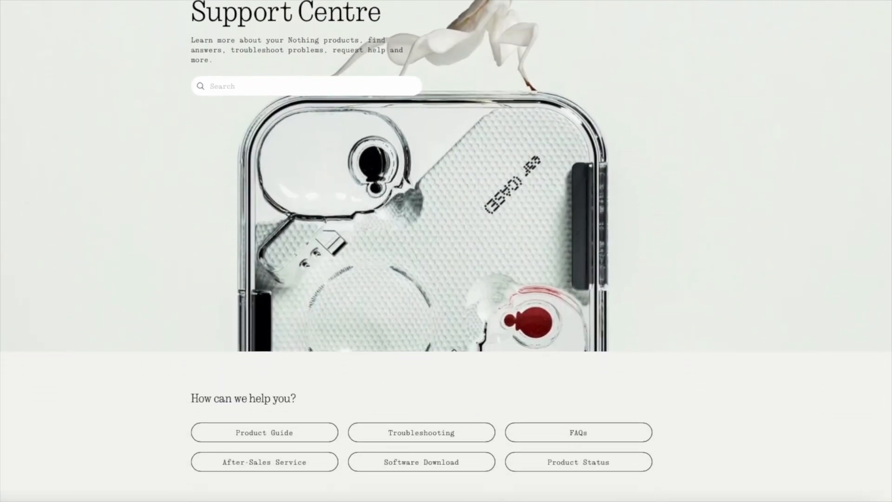